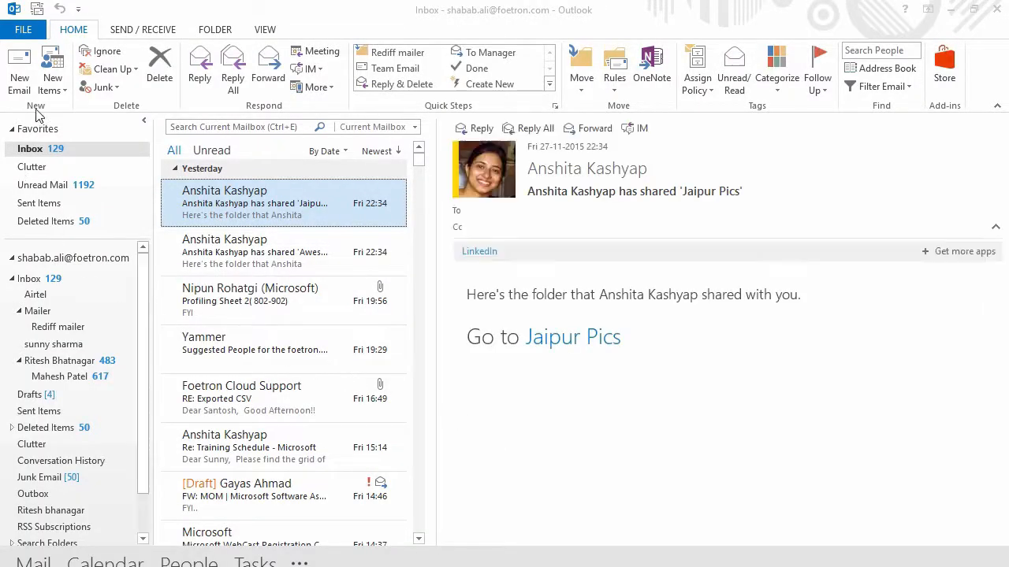
Step: Create a new meeting from New Items and convert it into a Skype Meeting invitation
left_click(53, 66)
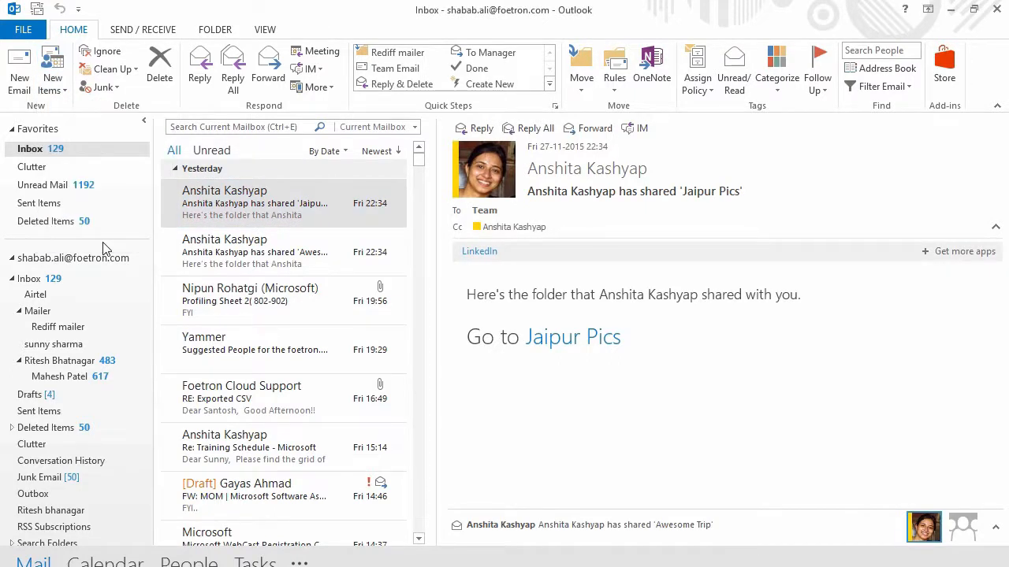
left_click(284, 201)
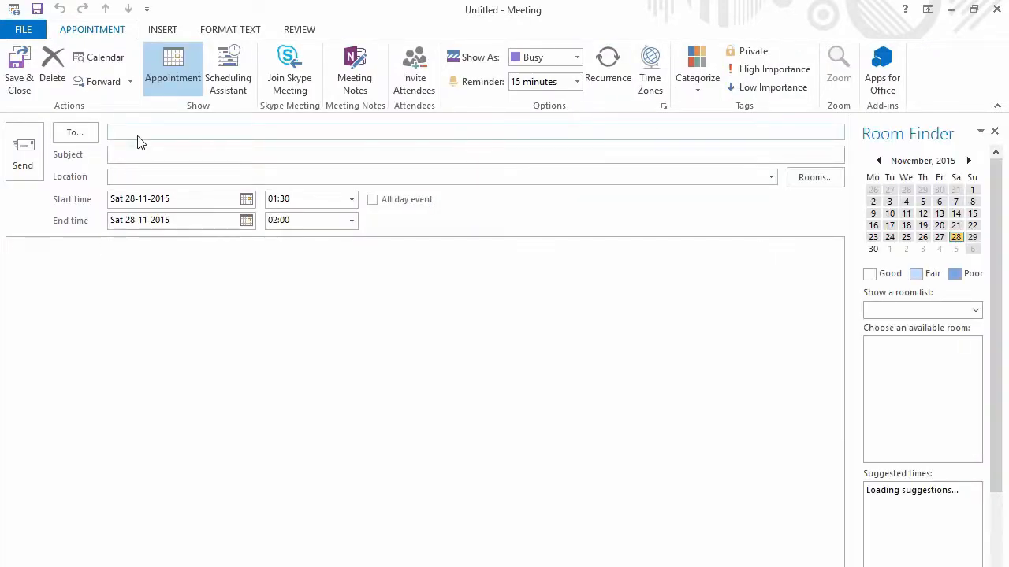
left_click(290, 69)
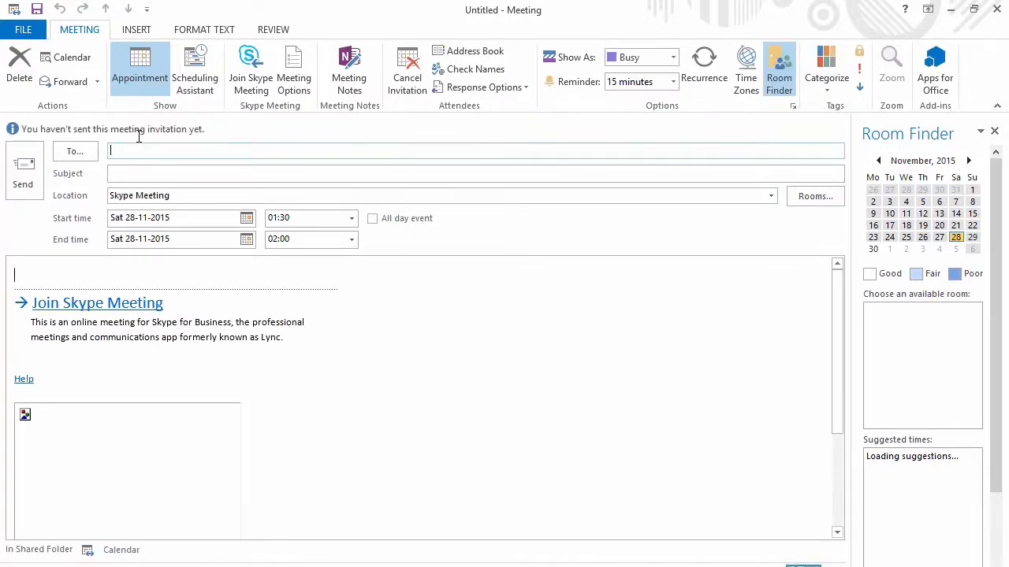
type("sunn")
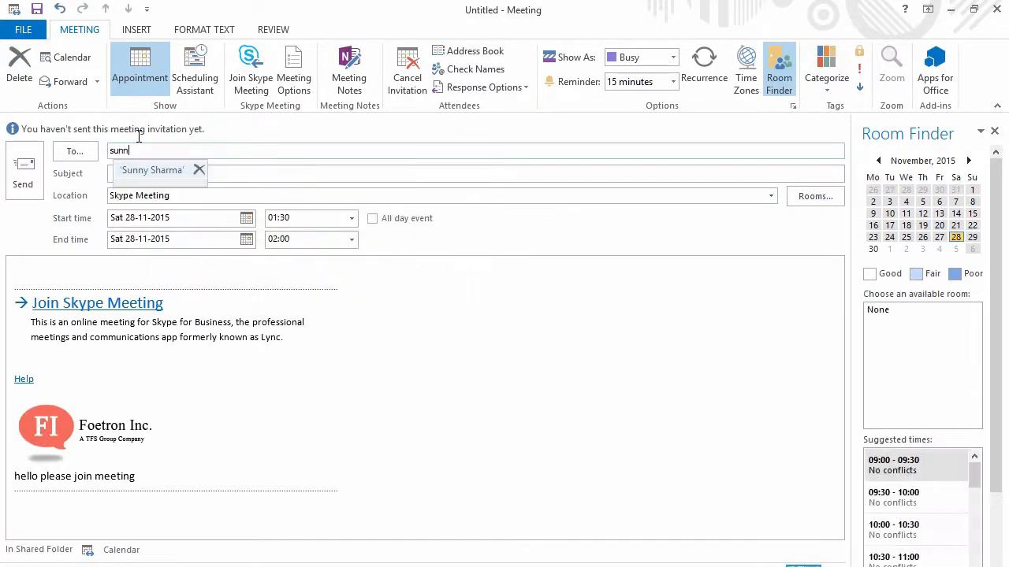
left_click(151, 170)
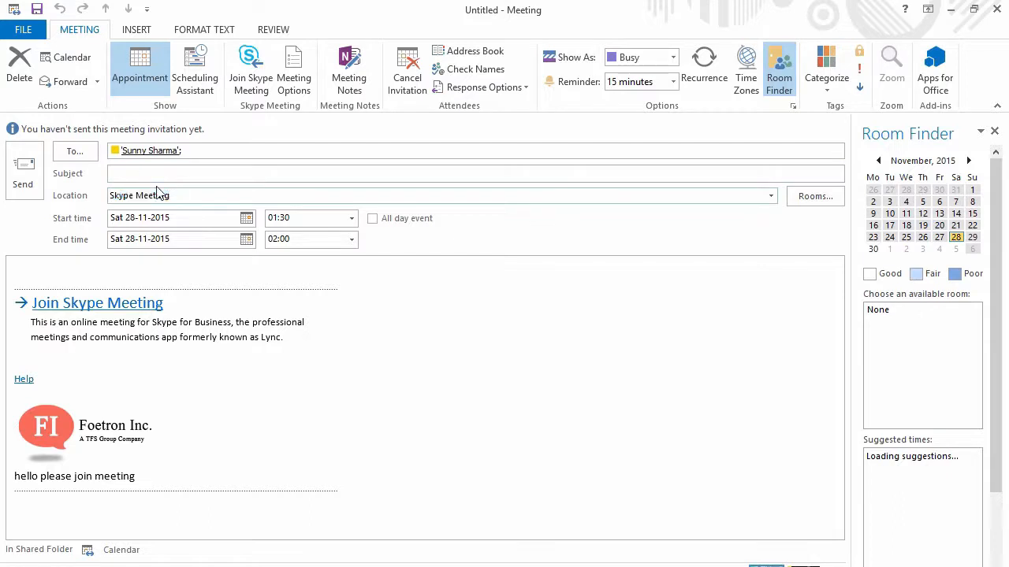
double_click(139, 196)
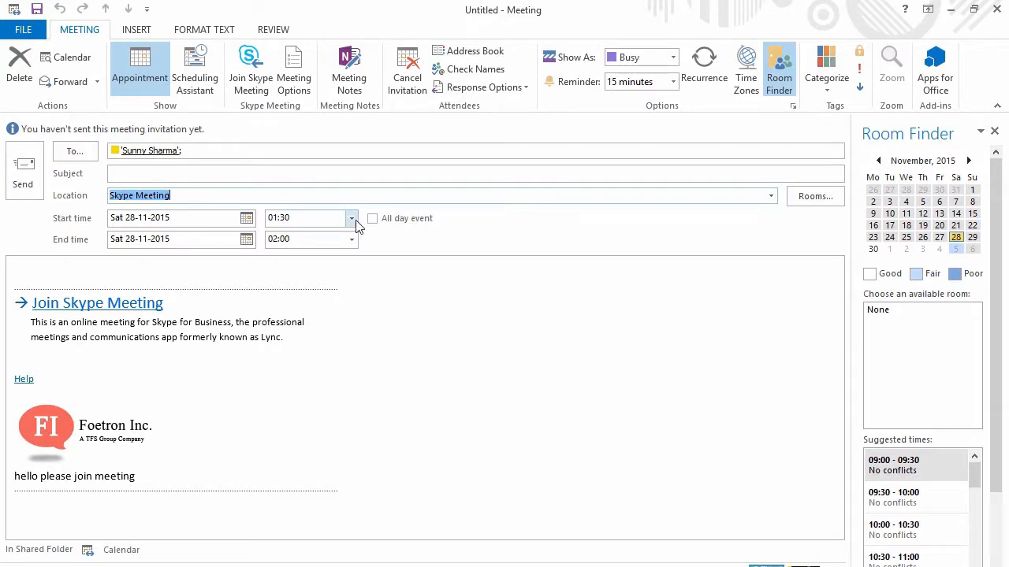
left_click(352, 218)
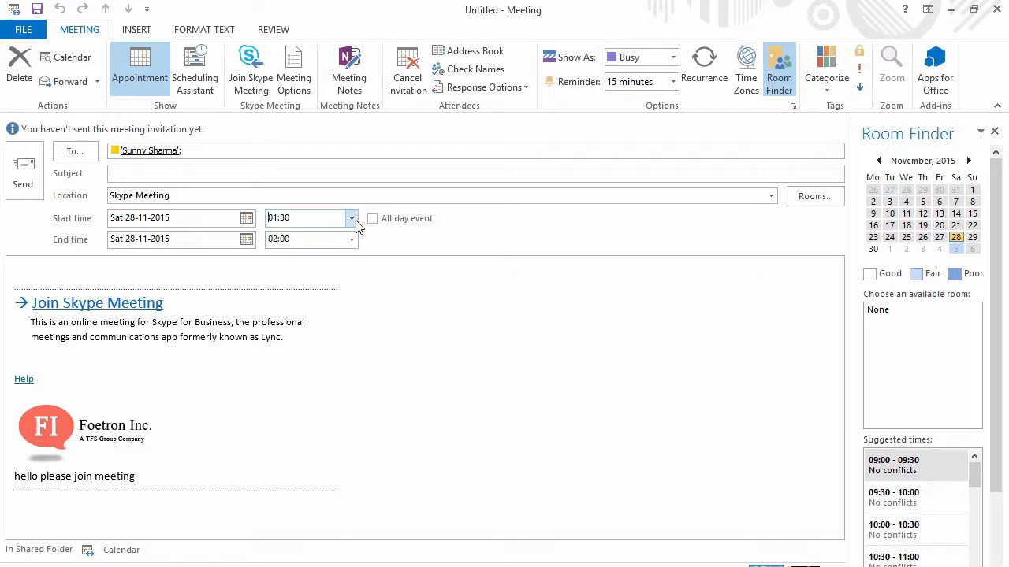
left_click(351, 240)
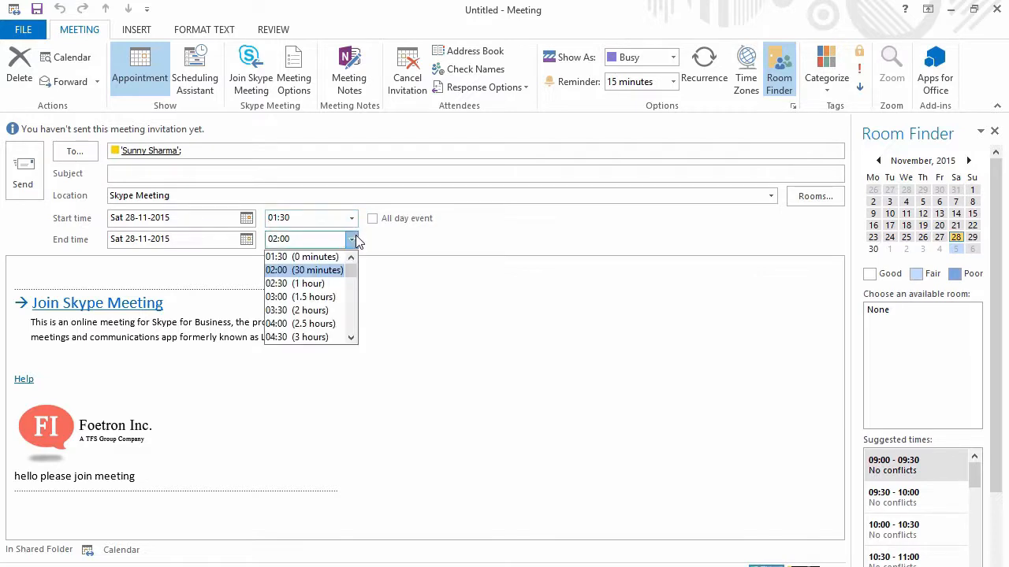
left_click(306, 271)
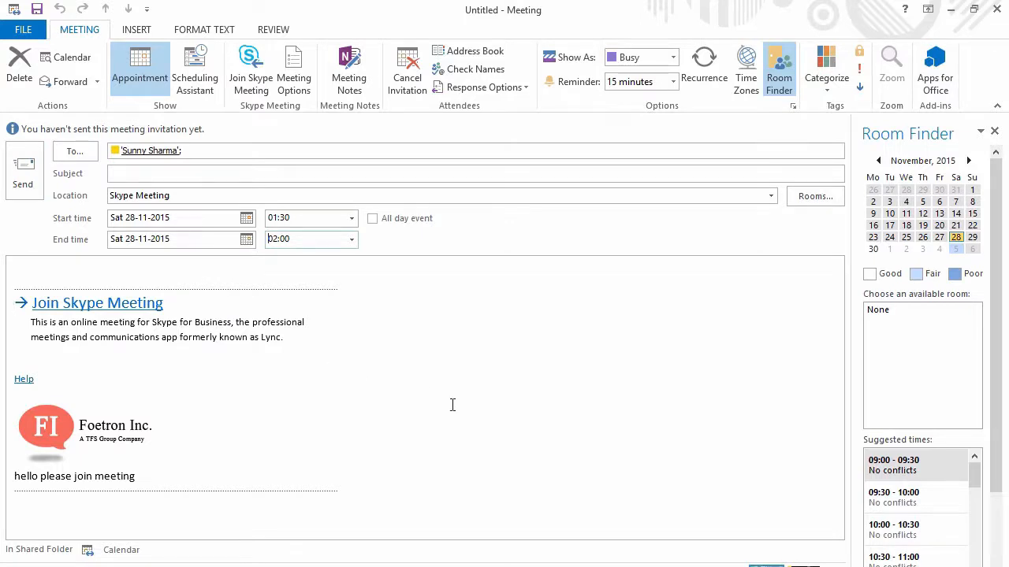
key("alt")
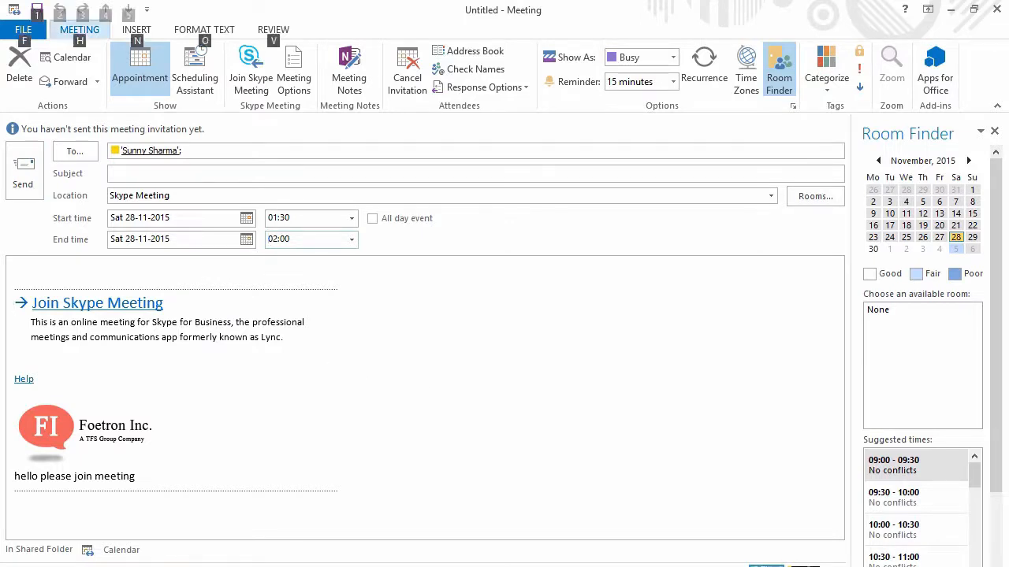